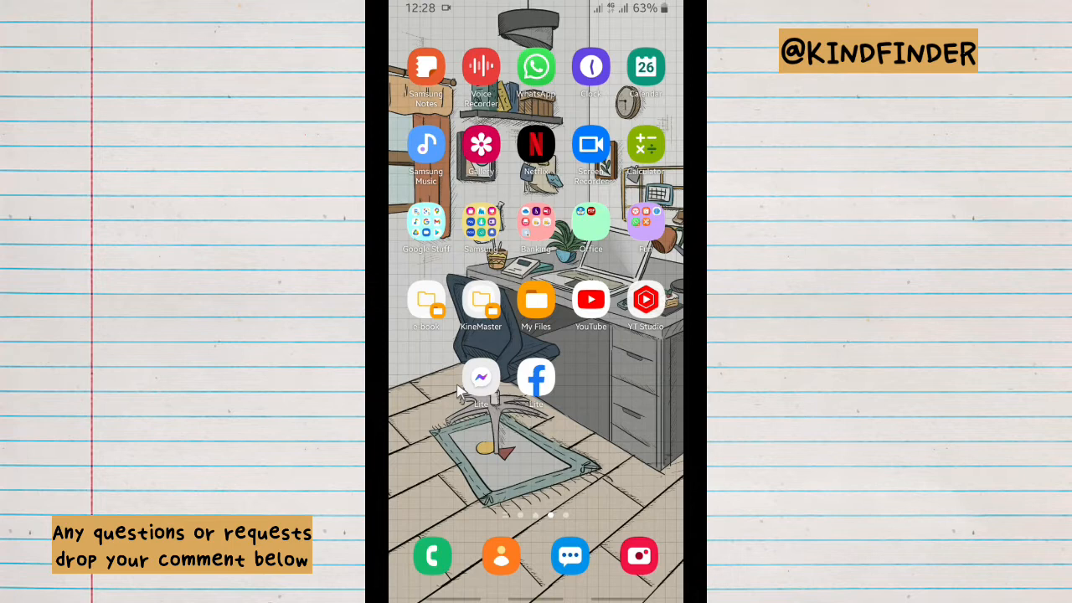
mouse_move(479, 386)
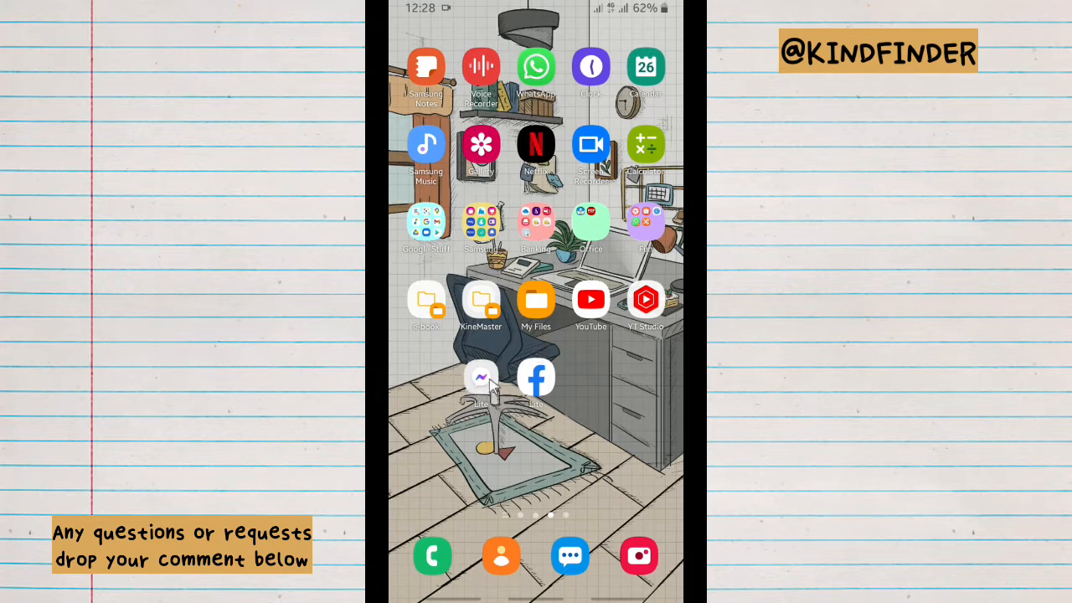
Launch Messenger Lite, go to its settings, and open the People section.
left_click(480, 376)
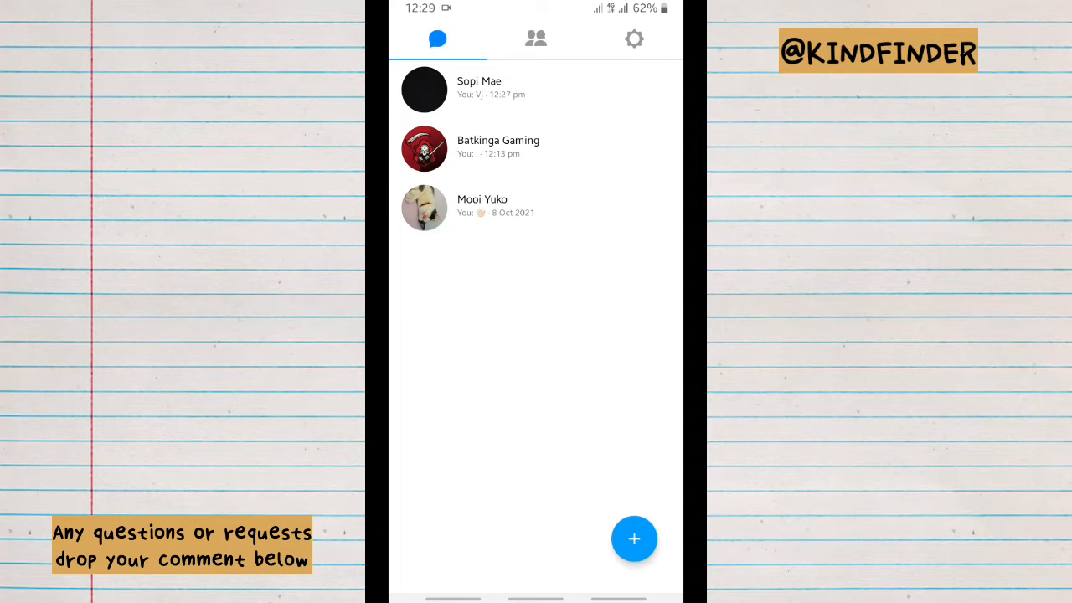
mouse_move(540, 360)
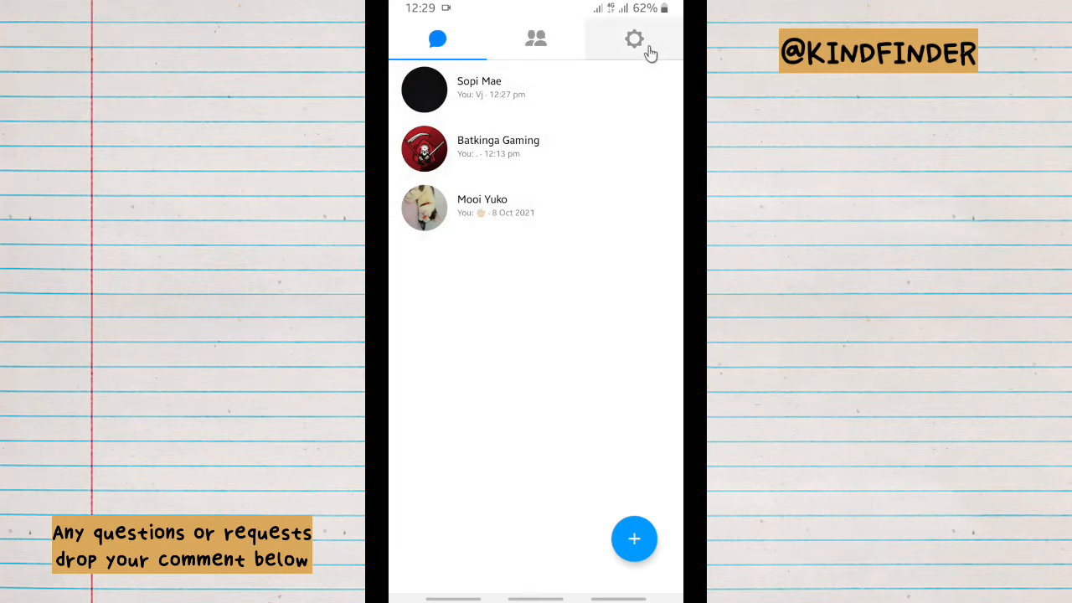
left_click(634, 40)
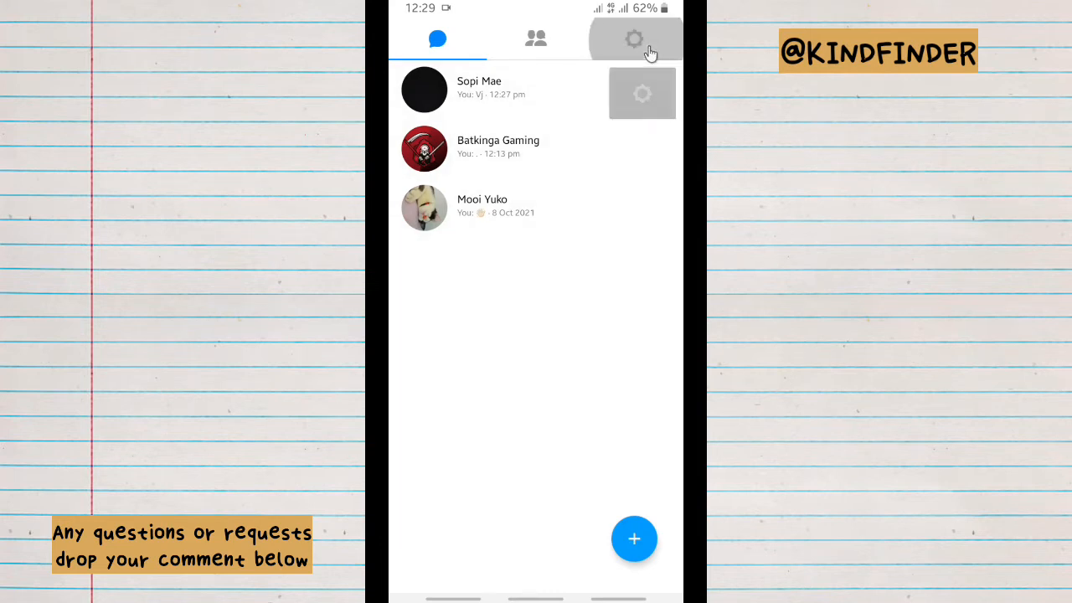
left_click(634, 39)
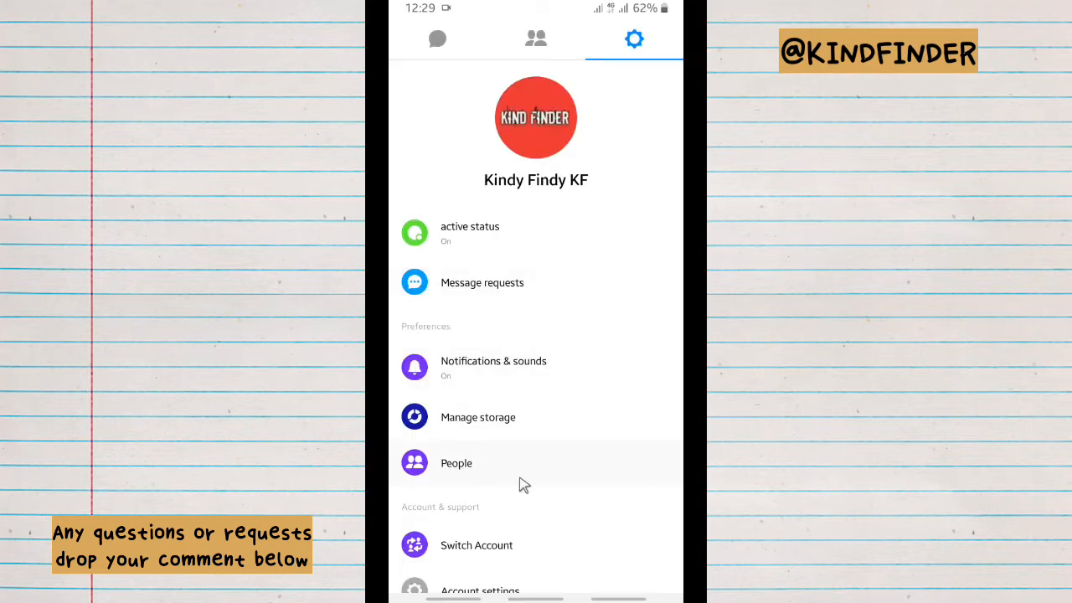
left_click(456, 463)
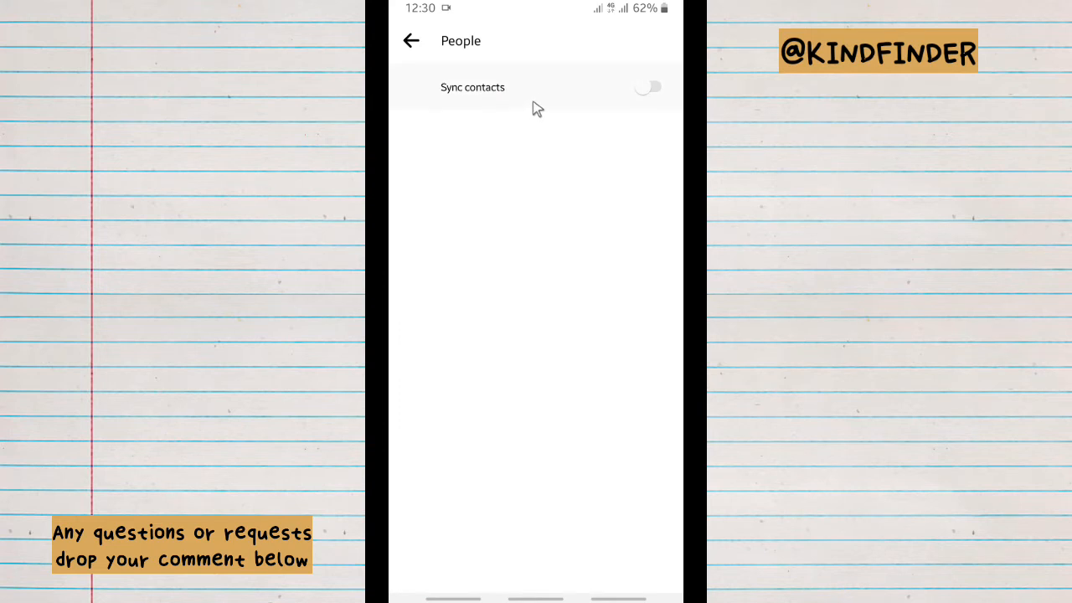
mouse_move(681, 109)
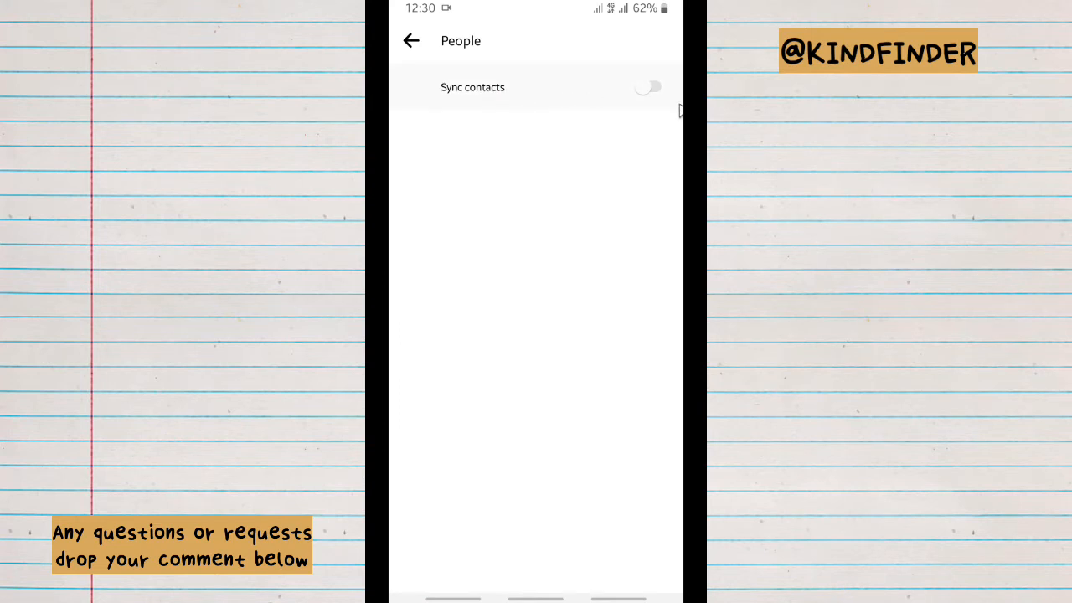
Tap the Sync contacts toggle on the People page.
left_click(649, 87)
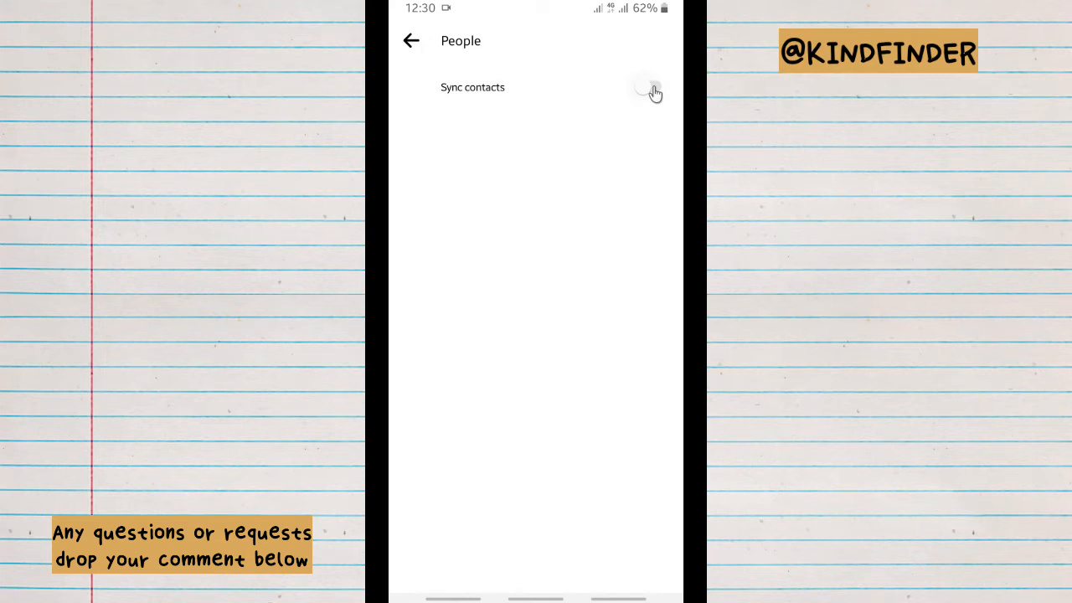
Tap the Sync contacts toggle again to bring up the Find phone contacts prompt.
left_click(652, 86)
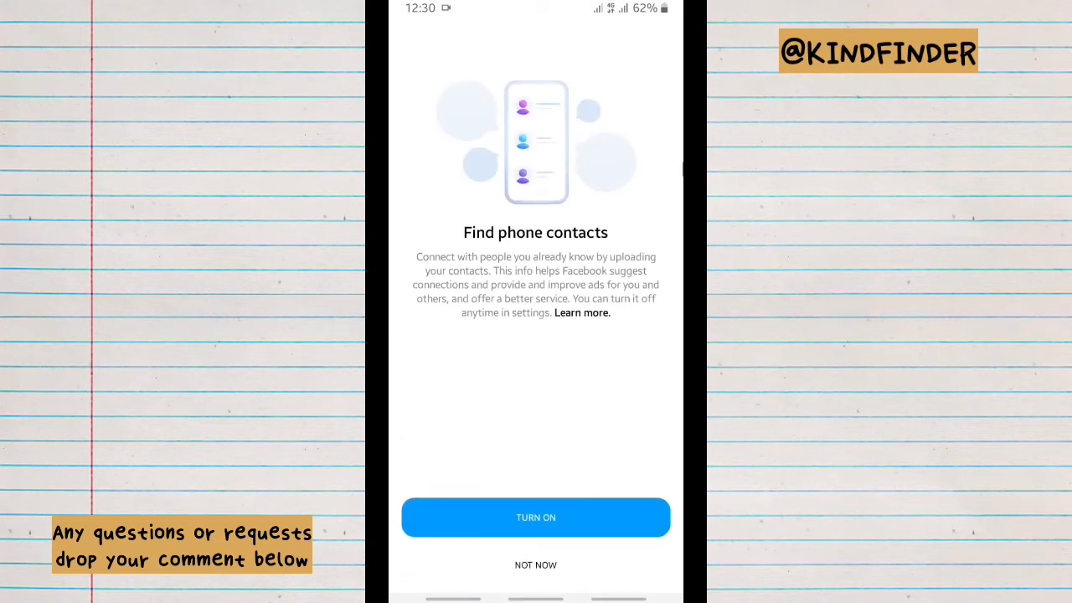
mouse_move(494, 279)
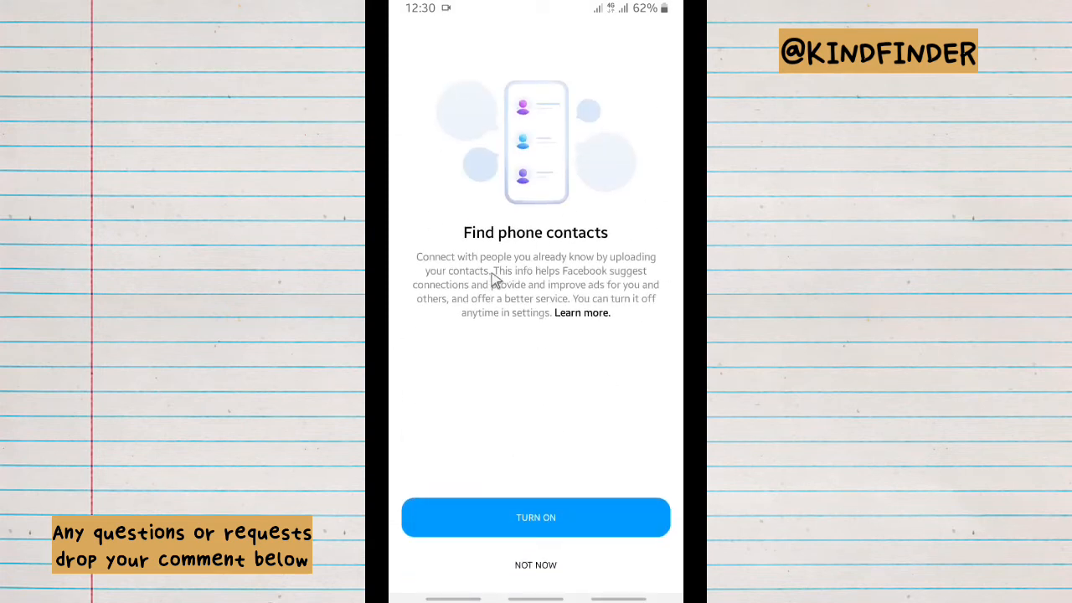
mouse_move(633, 289)
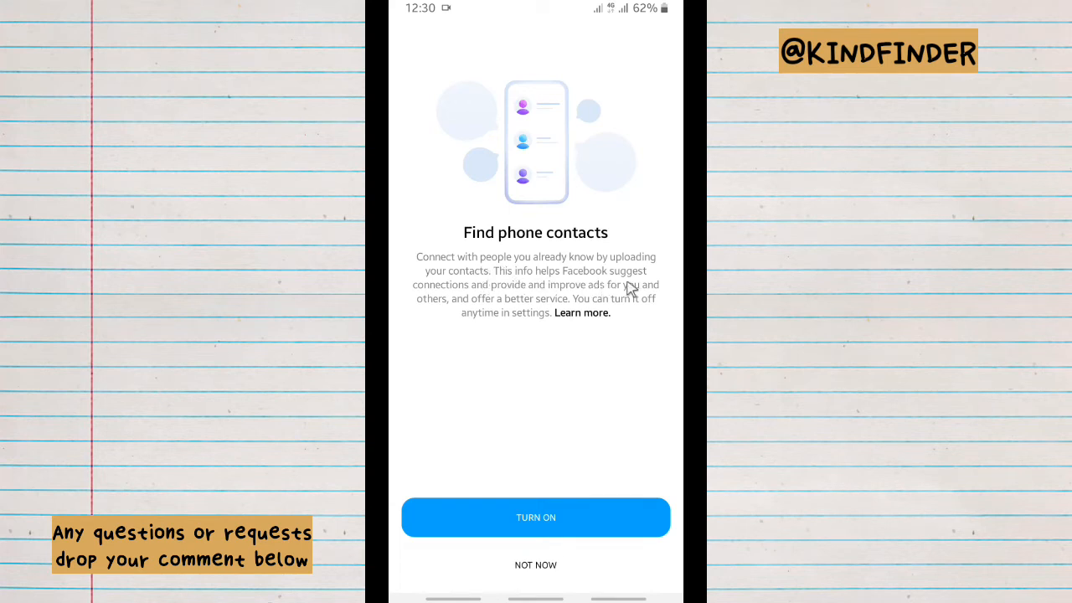
mouse_move(532, 331)
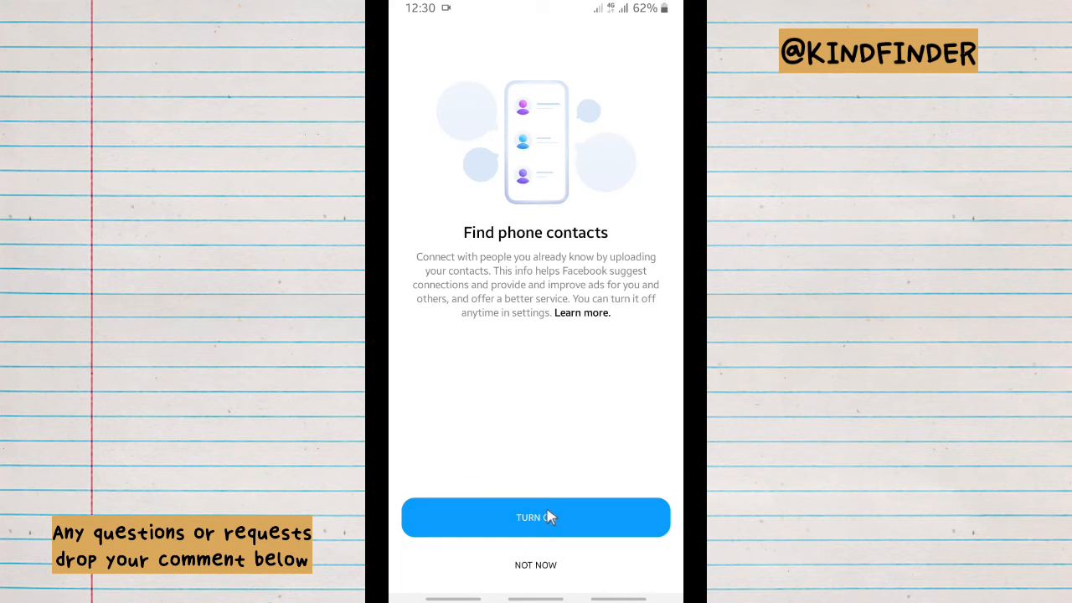
Agree to upload phone contacts, then go back to the main settings page.
left_click(535, 518)
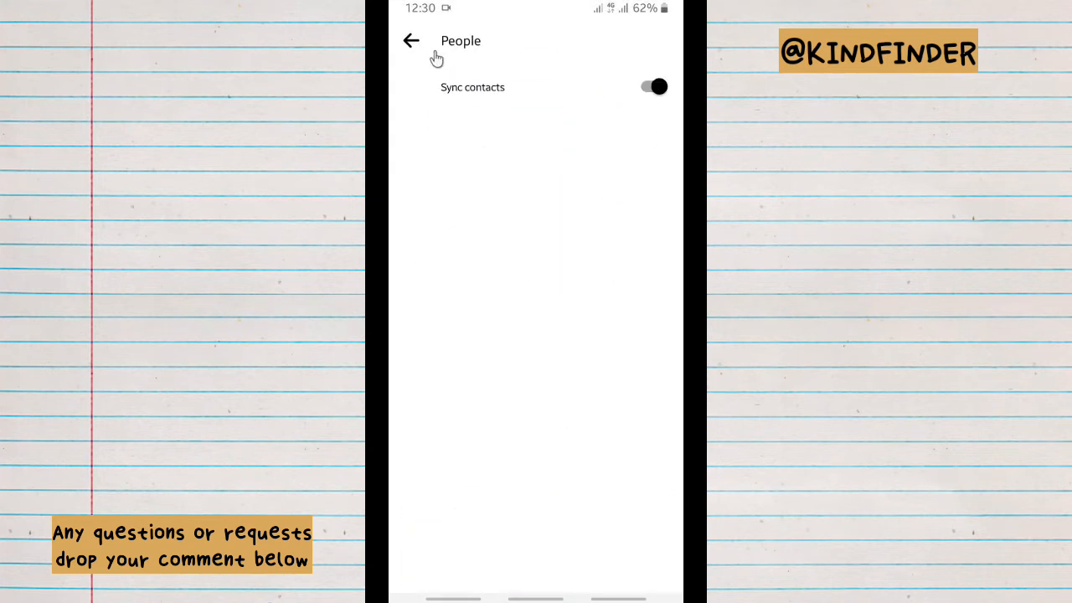
left_click(408, 40)
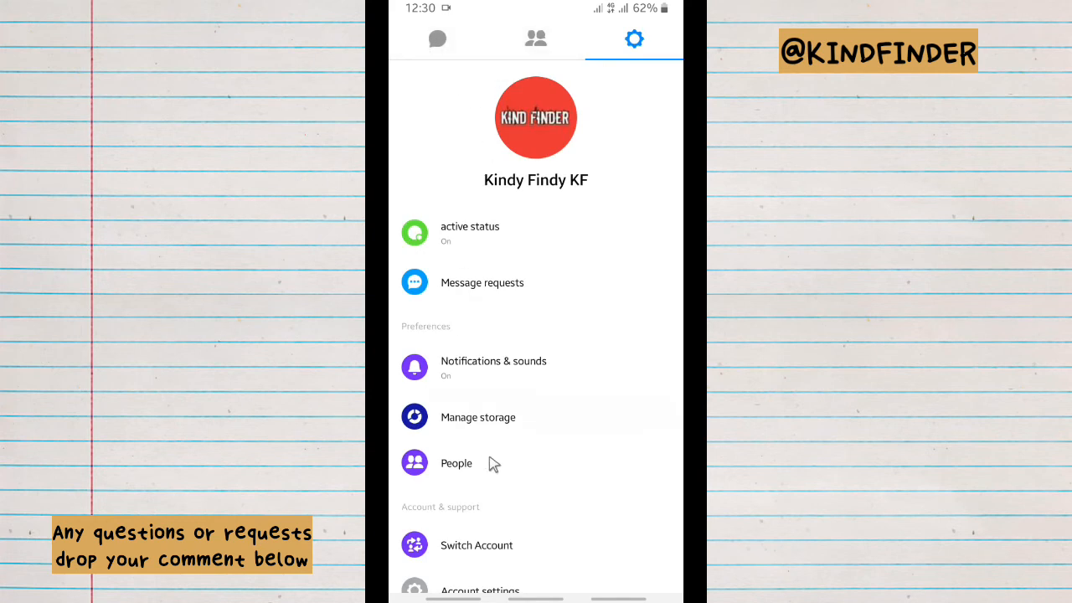